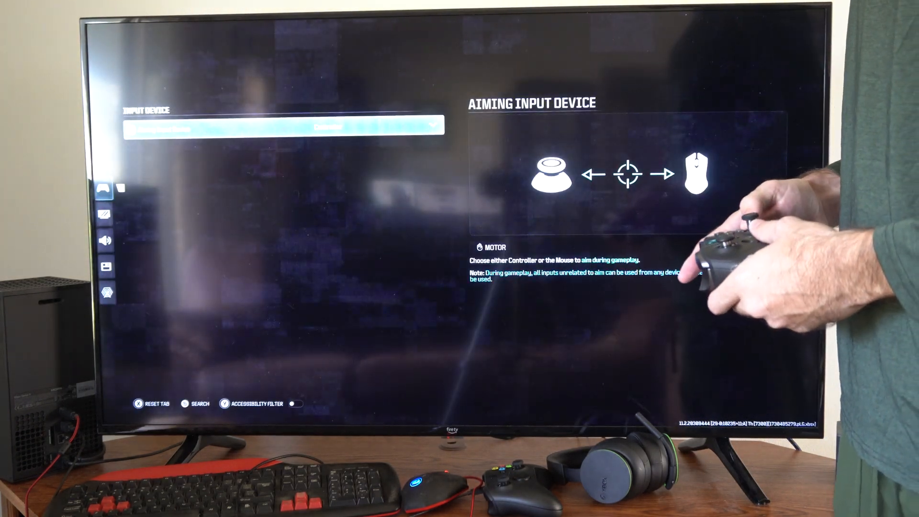
Step: Set Aiming Input Device to Mouse instead of Controller and confirm the change
click(281, 125)
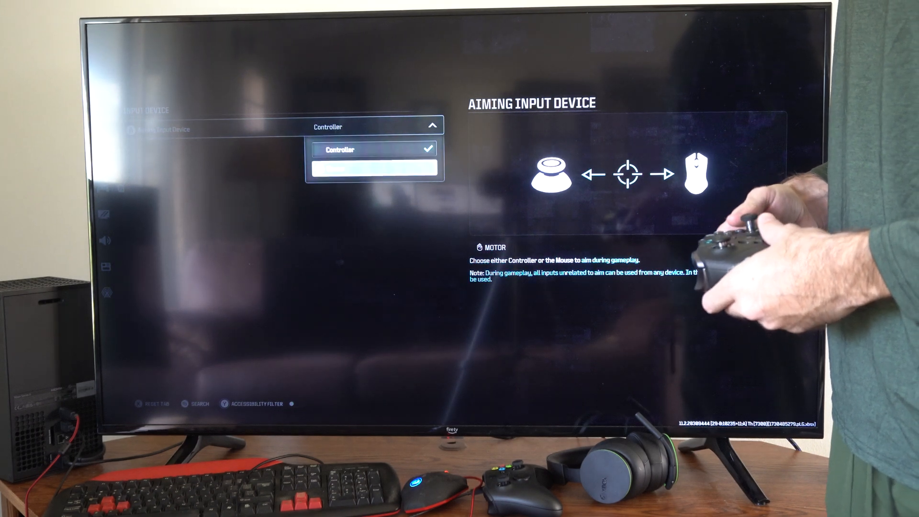
click(373, 169)
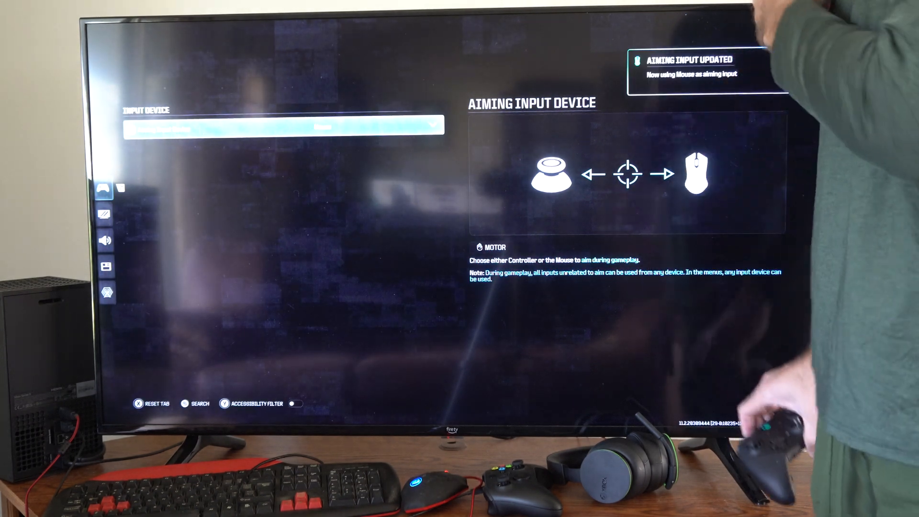